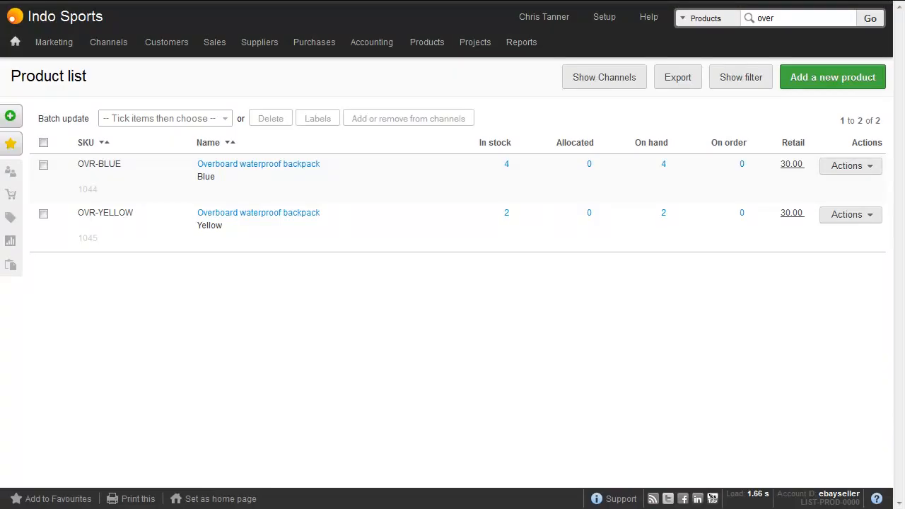
mouse_move(267, 228)
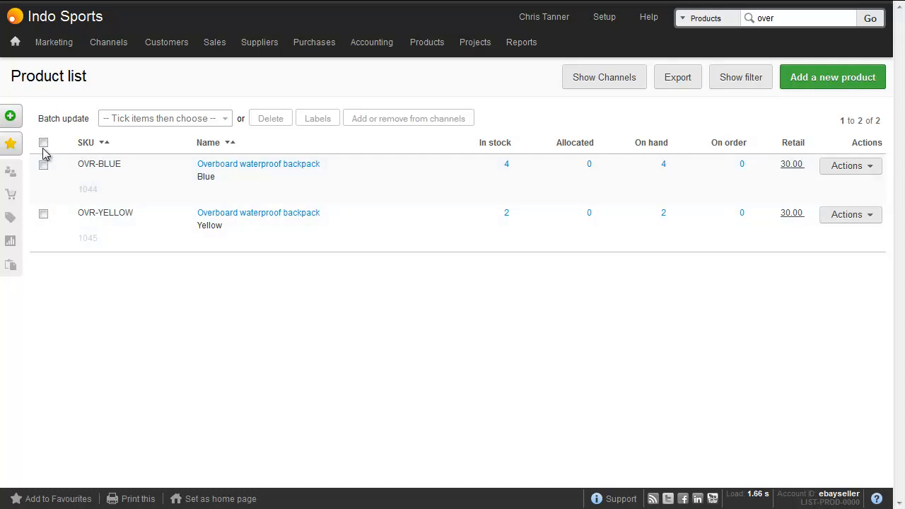
Attempt to list both backpack variants on eBay, then cancel without choosing a shipping profile
click(42, 142)
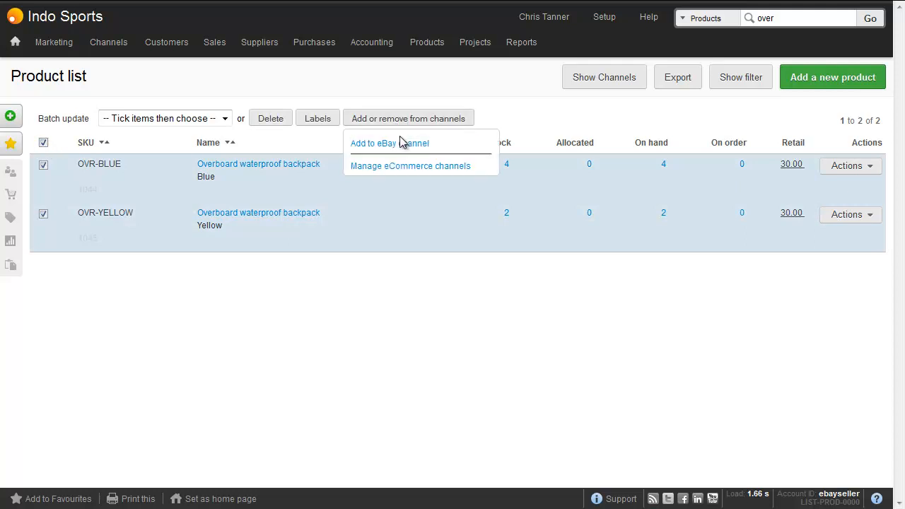
click(389, 143)
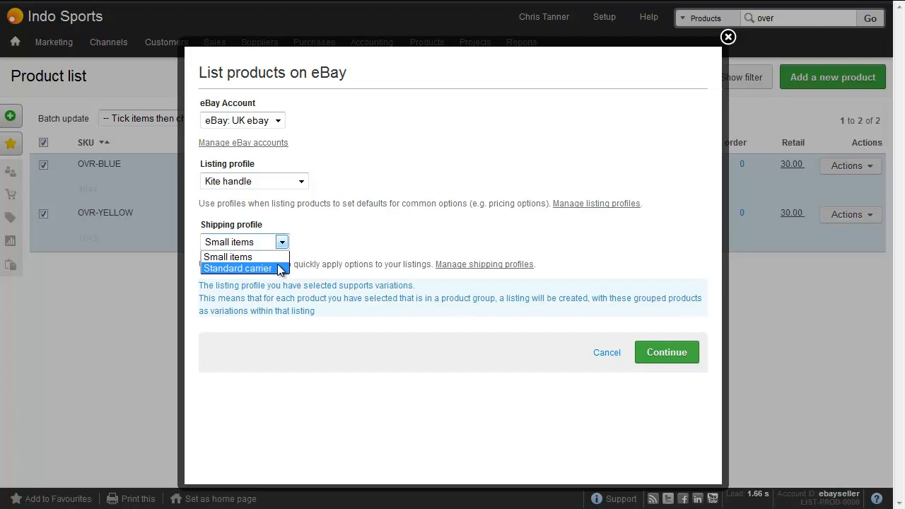
click(227, 257)
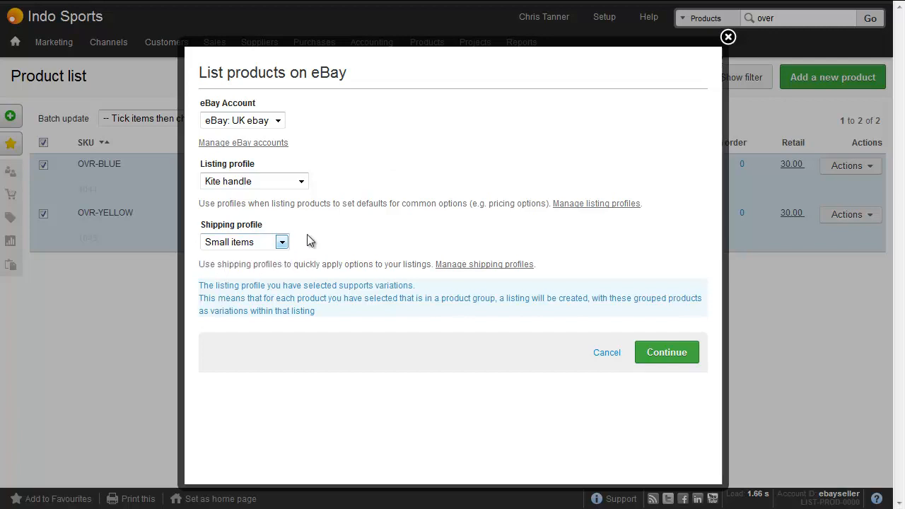
click(606, 352)
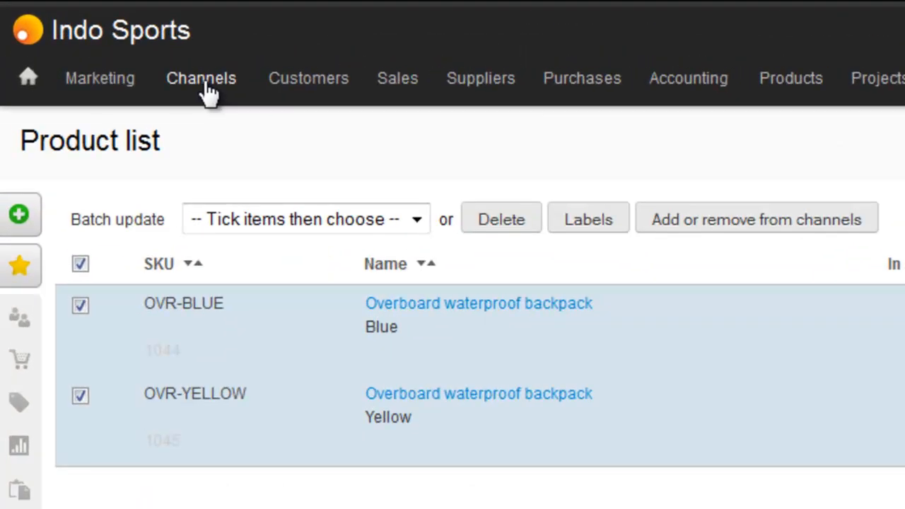
Go to Channels > eBay Settings > Shipping profiles and begin adding a new profile
click(201, 78)
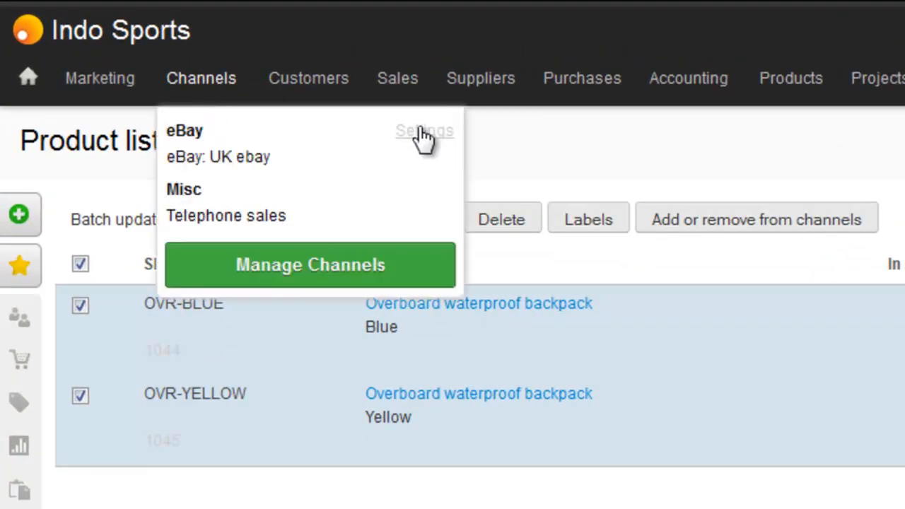
click(424, 130)
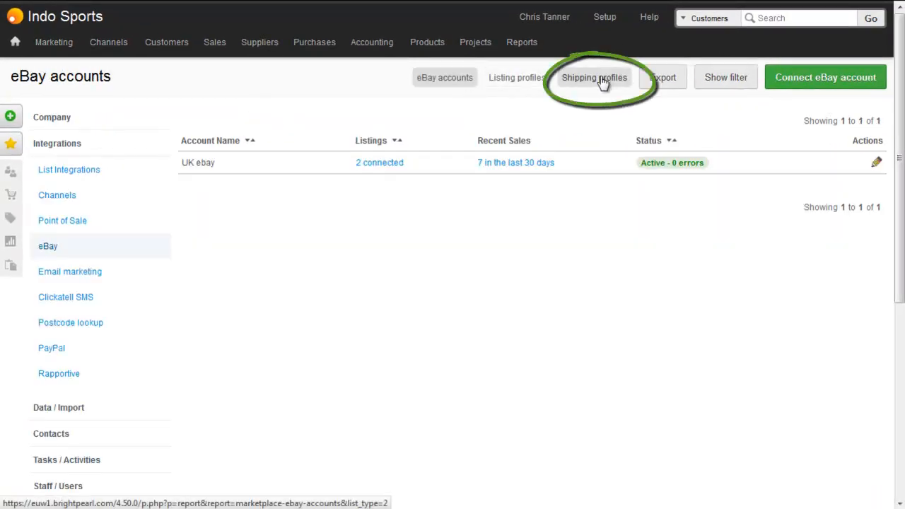
click(594, 76)
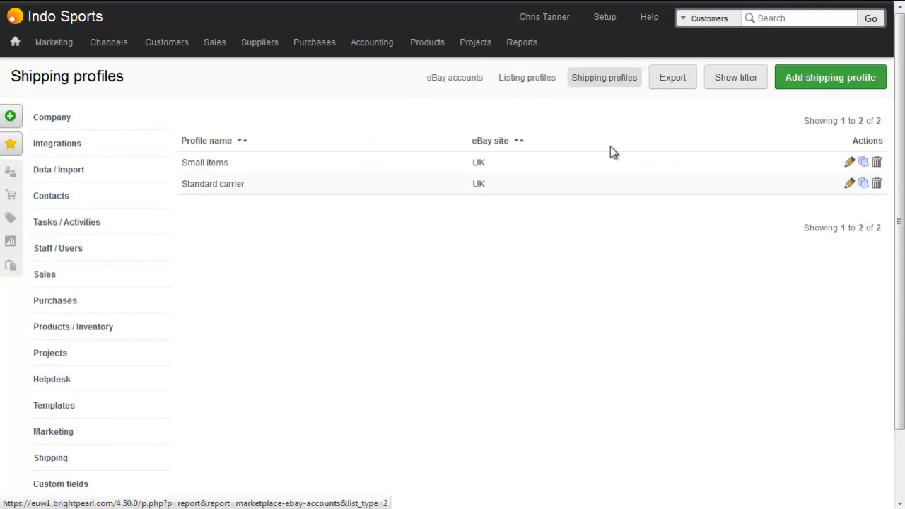
mouse_move(790, 123)
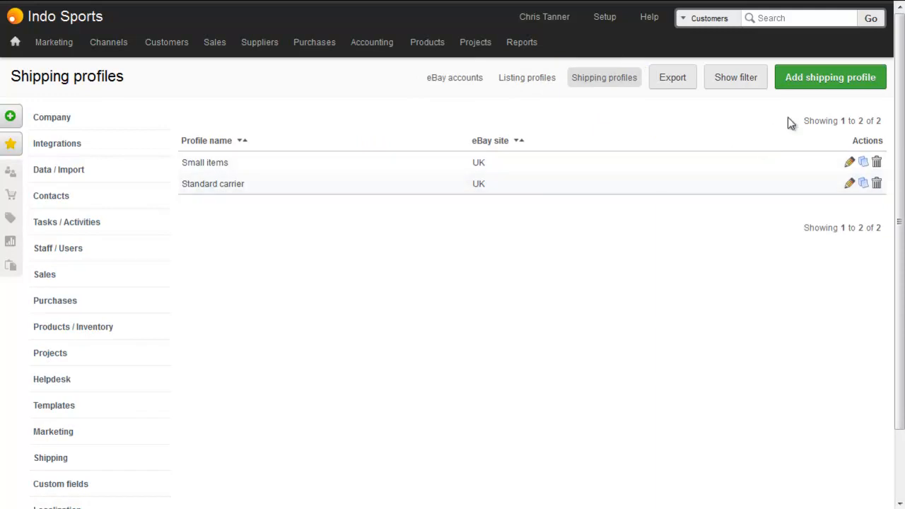
click(830, 76)
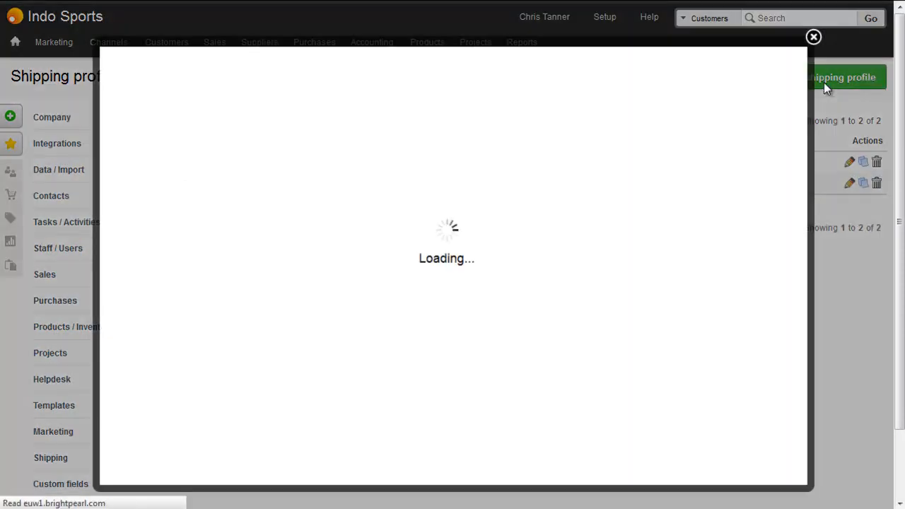
Choose UK as the listing country so handling and shipping options appear
click(841, 77)
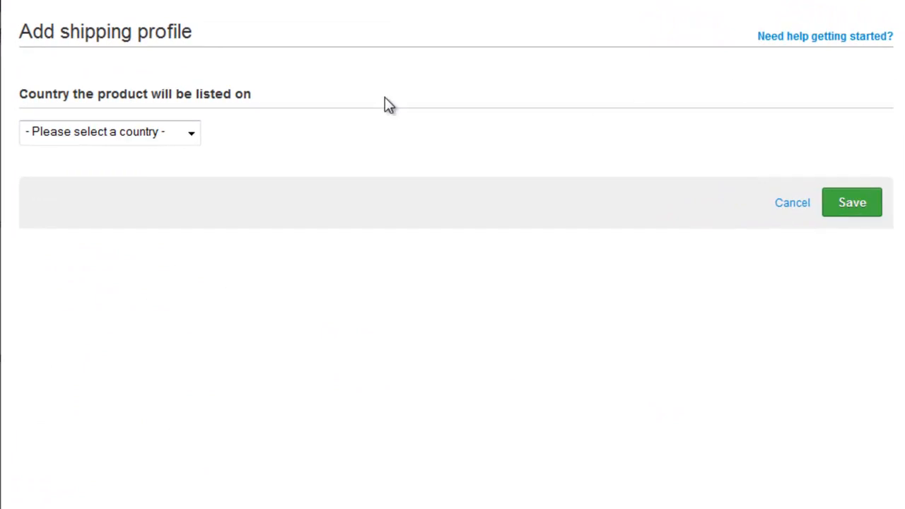
click(110, 132)
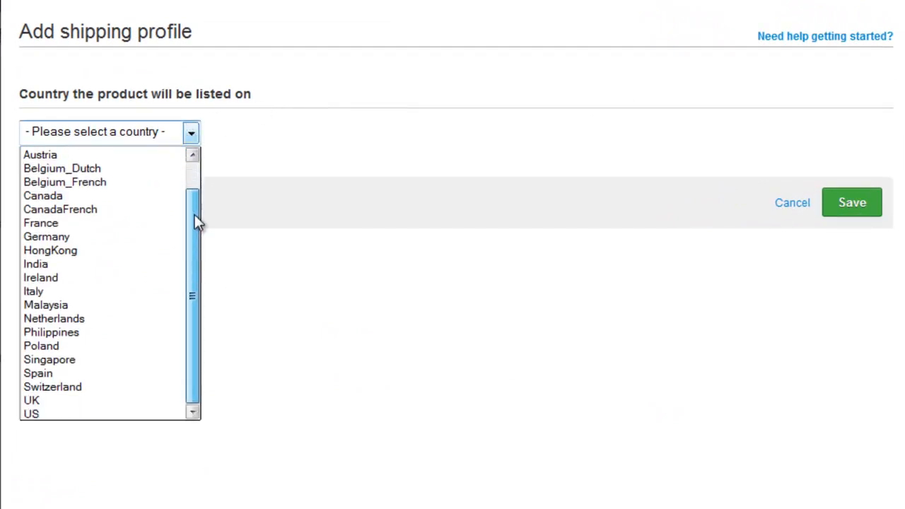
click(31, 399)
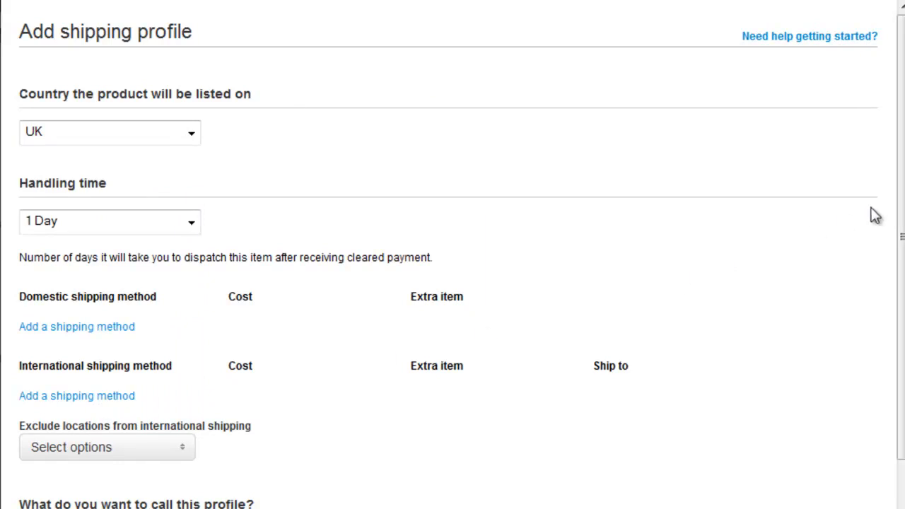
scroll(down, 3)
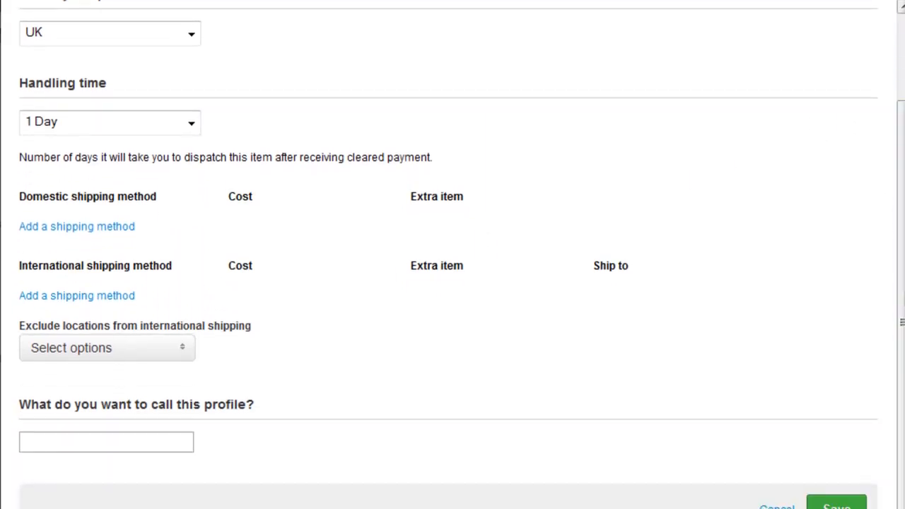
click(191, 121)
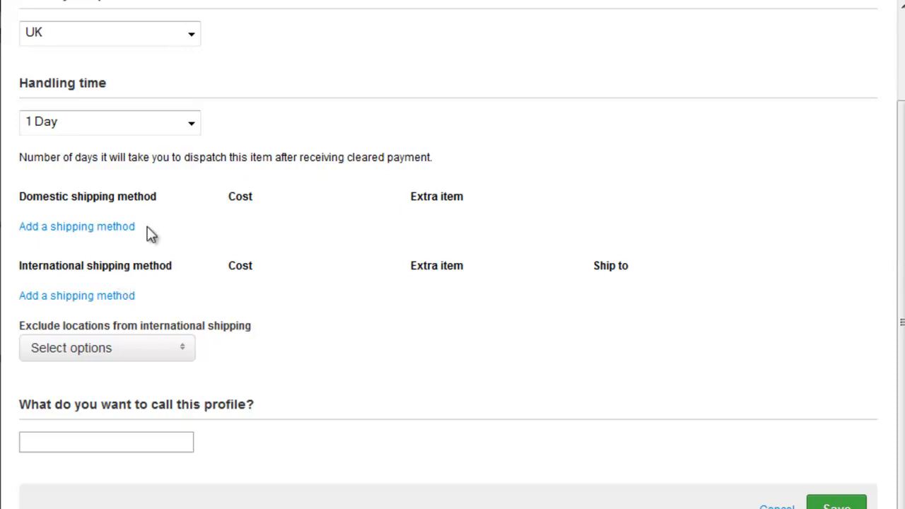
Add a domestic Other 24 Hour Courier method without free P&P, cost 10.00 and extra item 5
click(76, 227)
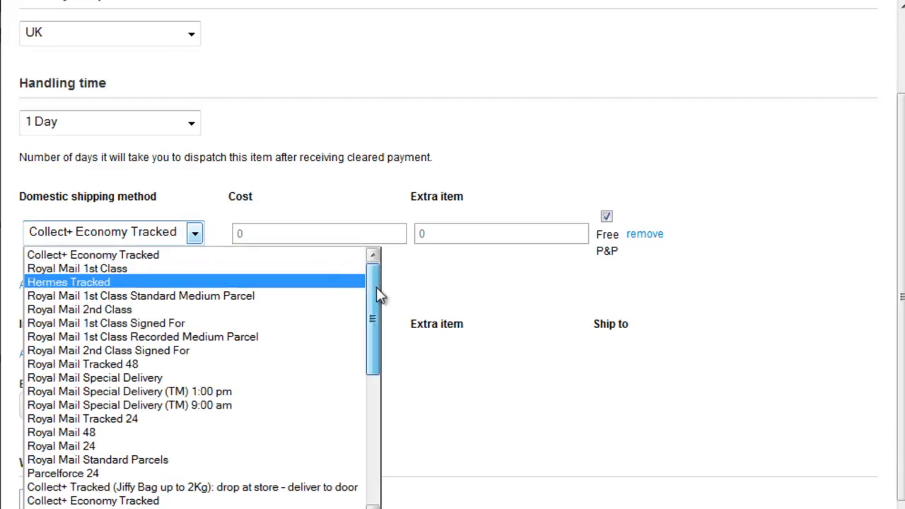
scroll(down, 3)
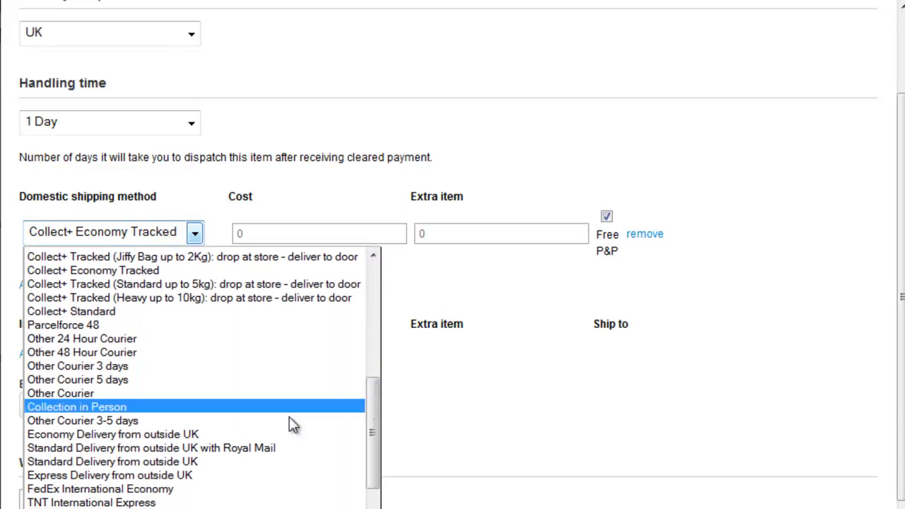
click(82, 338)
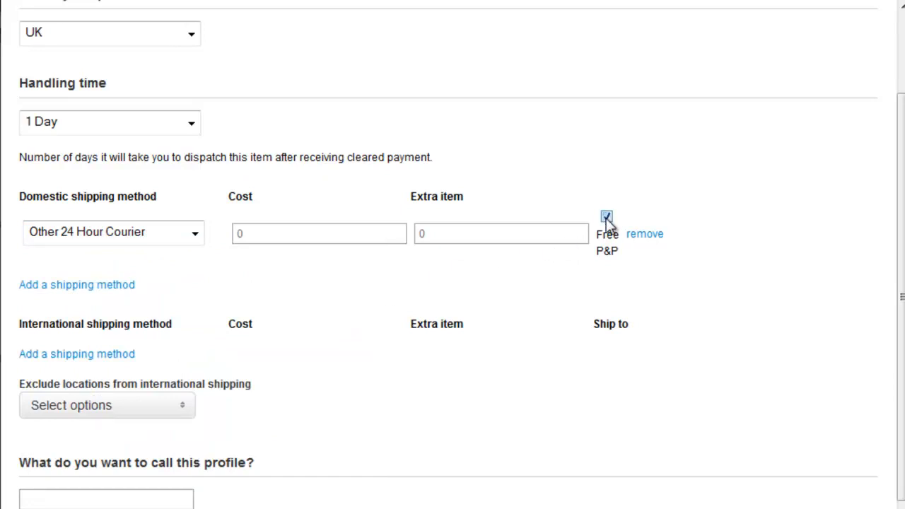
click(607, 218)
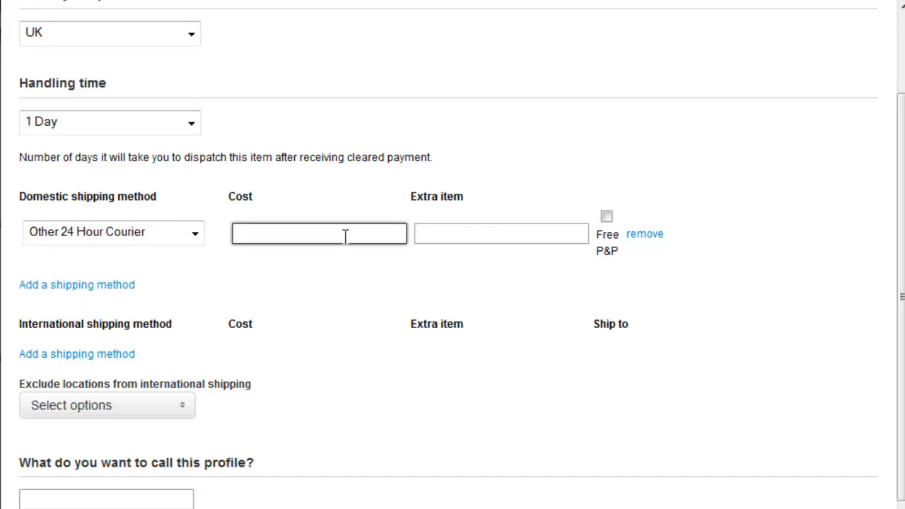
text(10.00)
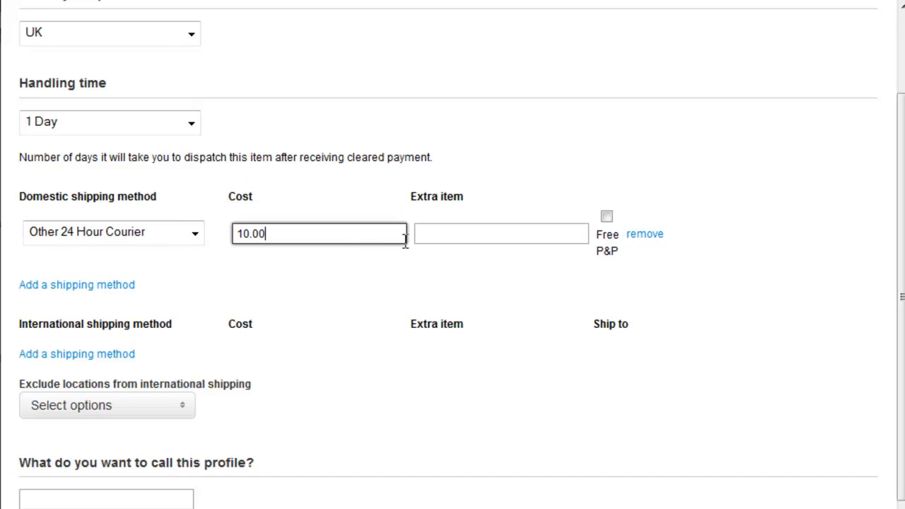
text(5.00)
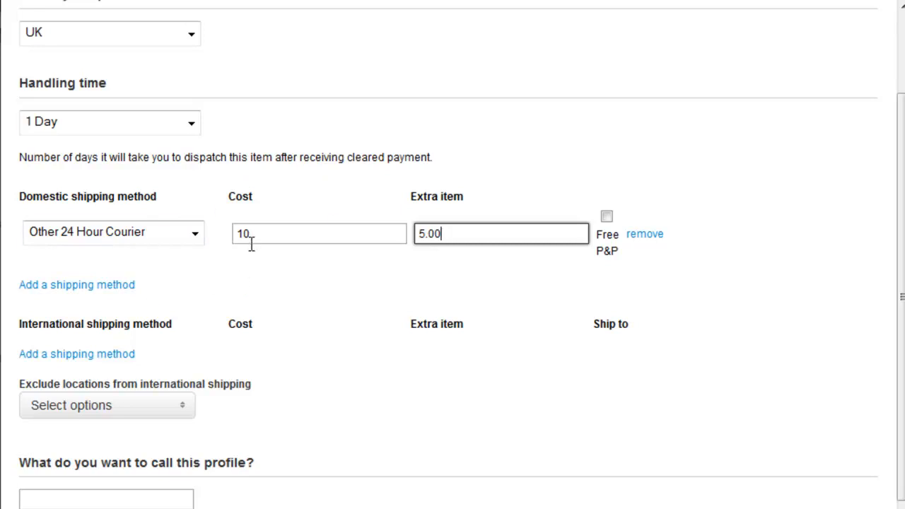
mouse_move(181, 327)
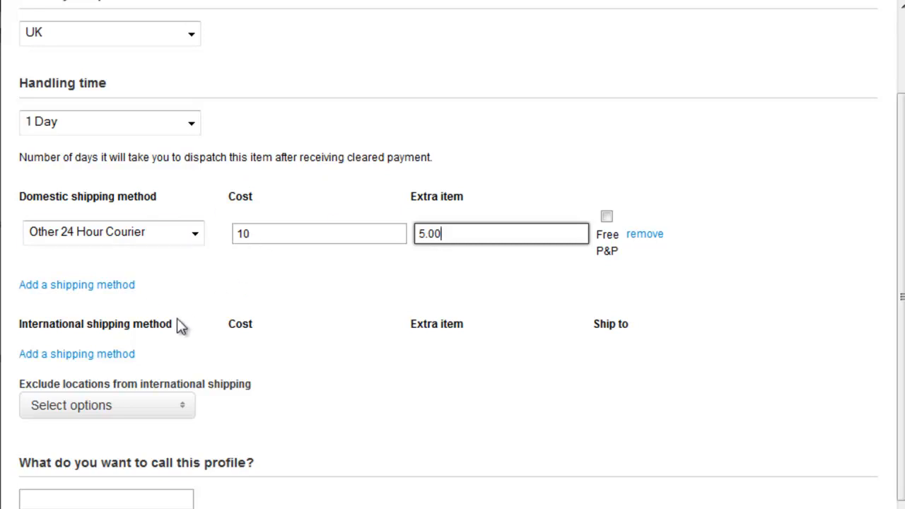
mouse_move(113, 353)
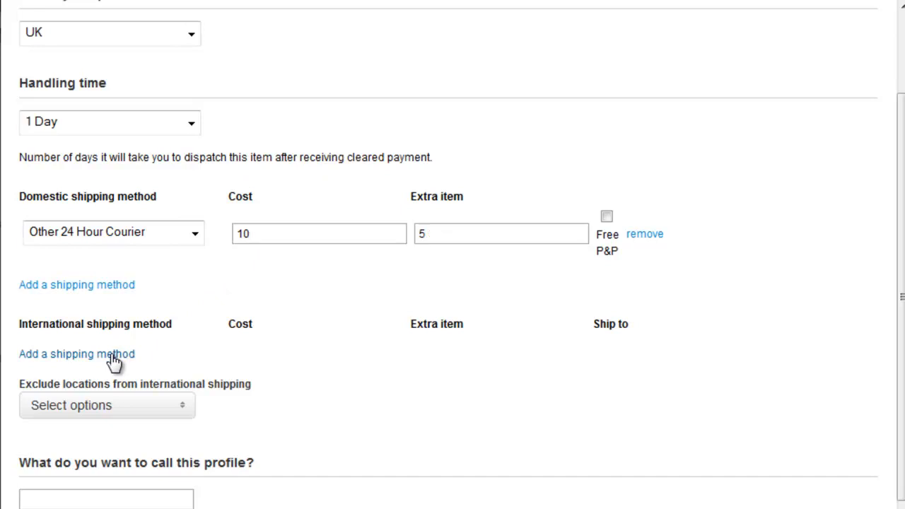
Set the international shipping cost to 25 and choose a ship-to region
click(77, 354)
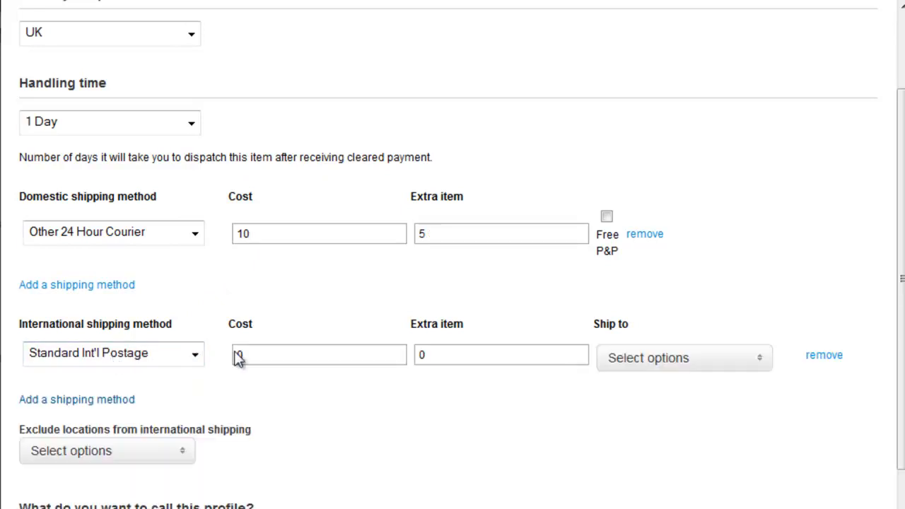
text(25)
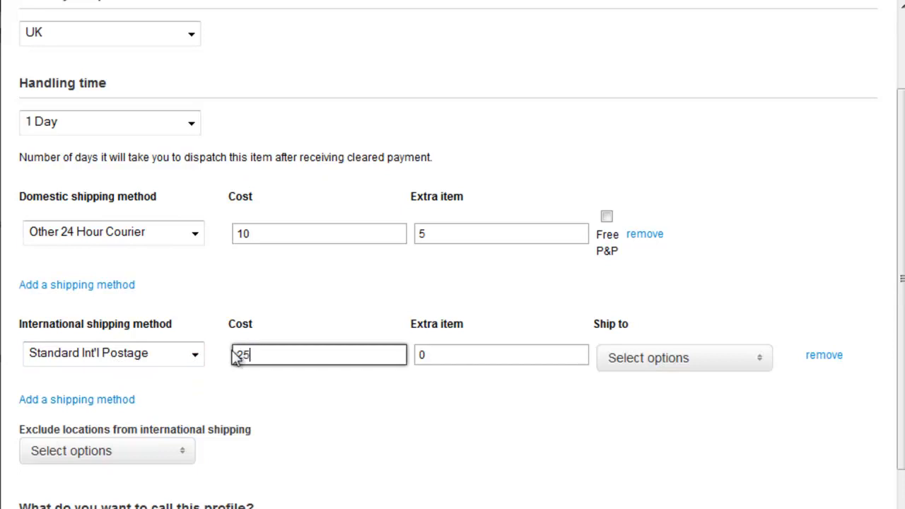
click(682, 358)
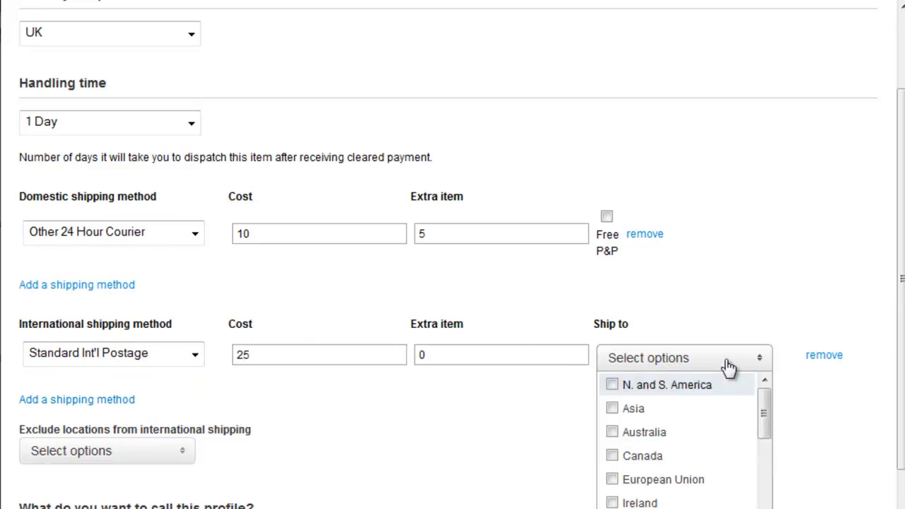
scroll(down, 3)
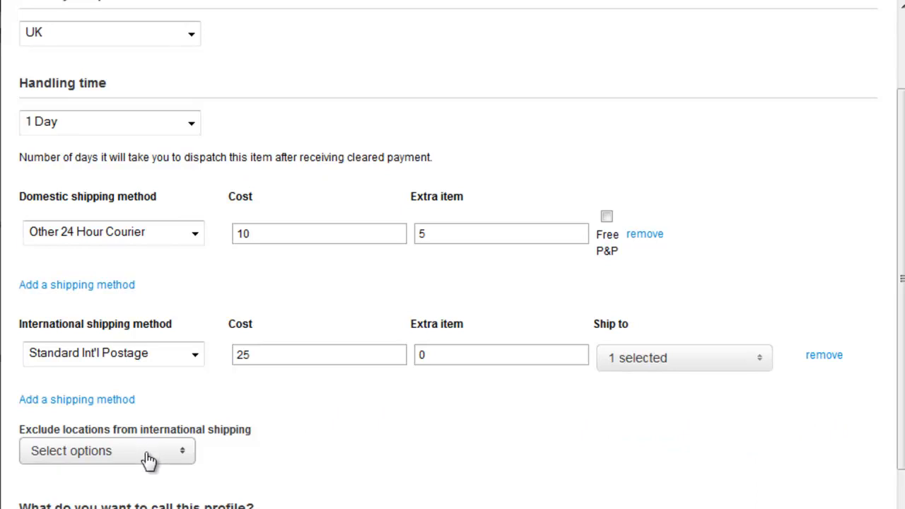
click(106, 450)
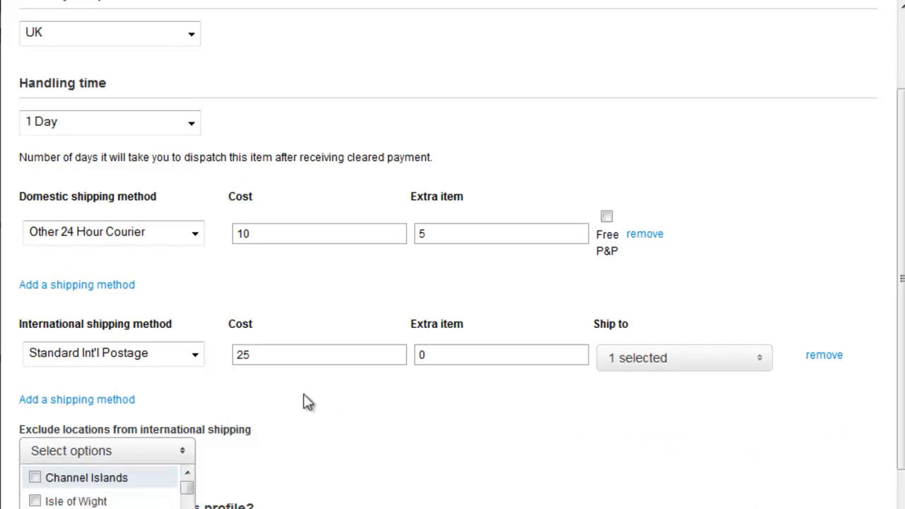
Name the profile 'Heavy goods' and save it
text(Heavy)
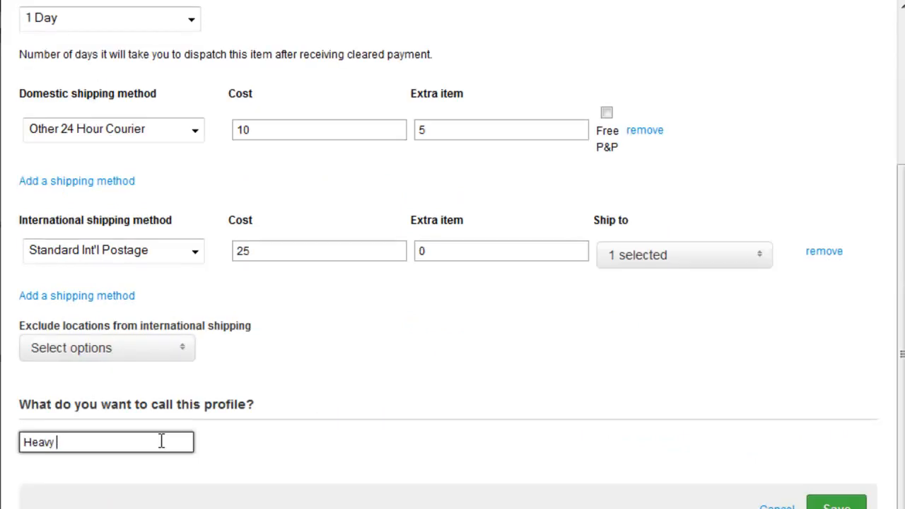
text(goods)
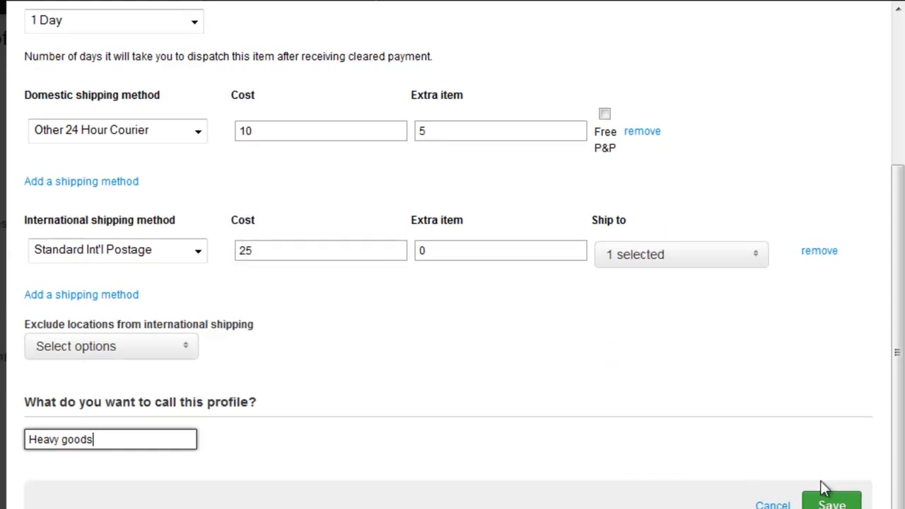
click(831, 502)
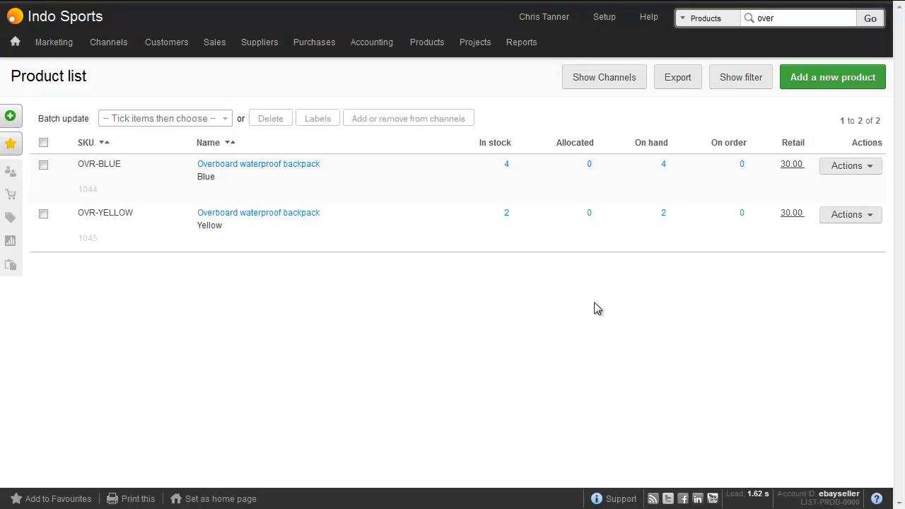
mouse_move(459, 276)
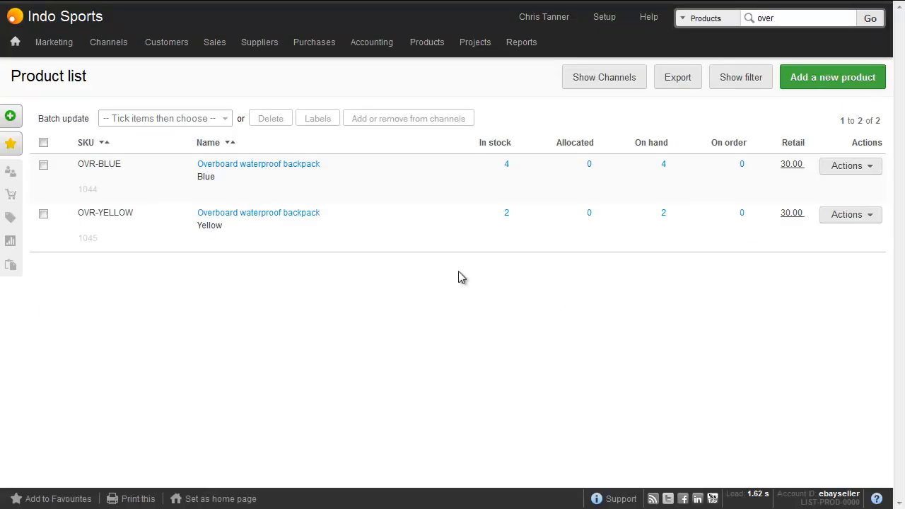
Select both Overboard backpack variants and choose Add to eBay channel
click(42, 141)
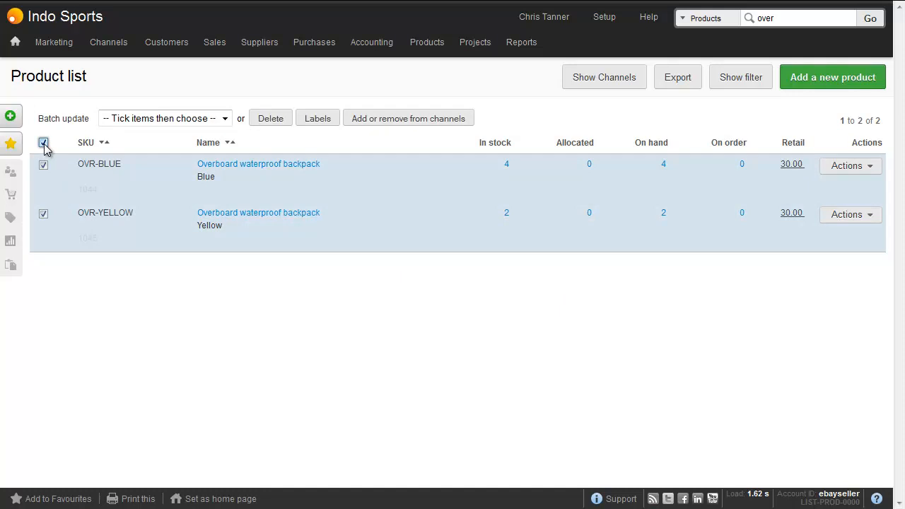
click(407, 119)
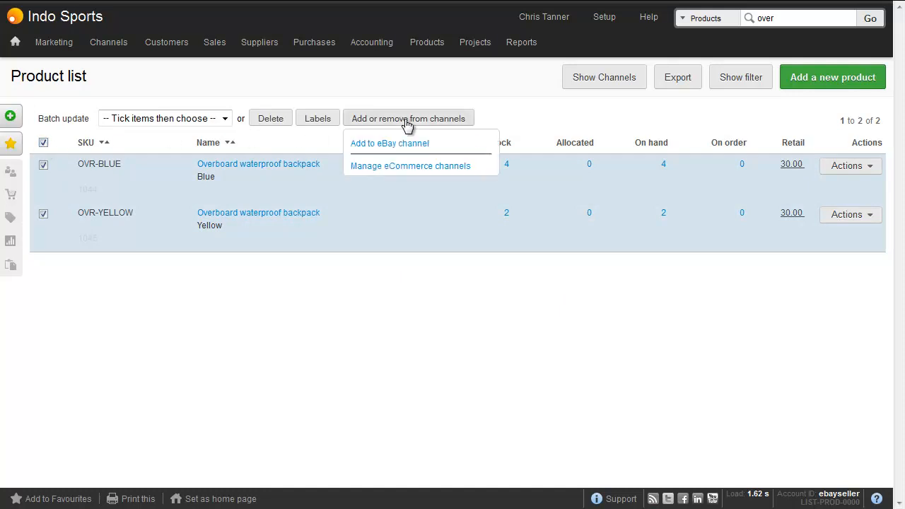
click(389, 143)
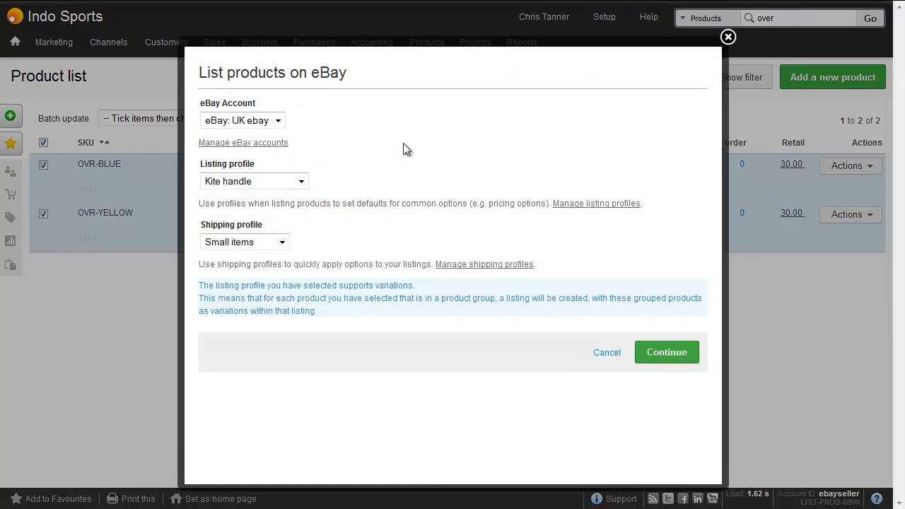
Create the eBay listing with the Backpacks listing profile and Heavy goods shipping profile
click(255, 181)
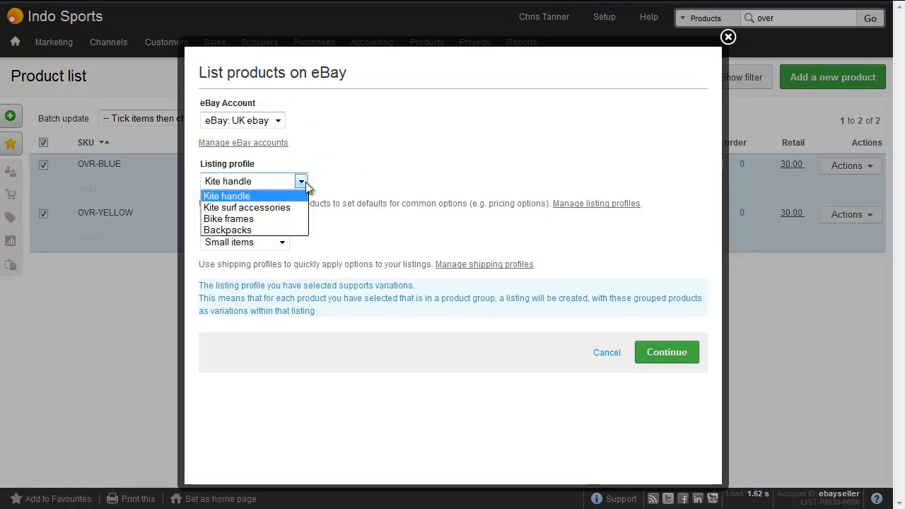
click(227, 229)
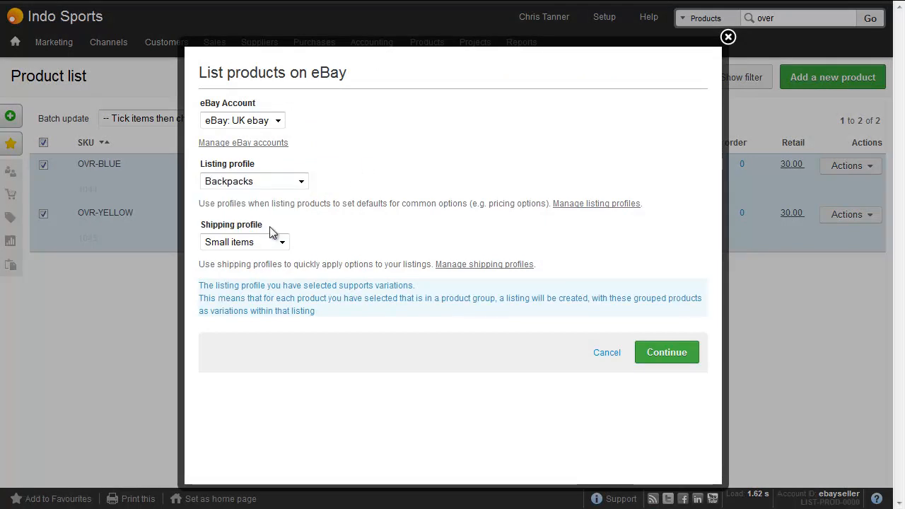
click(244, 241)
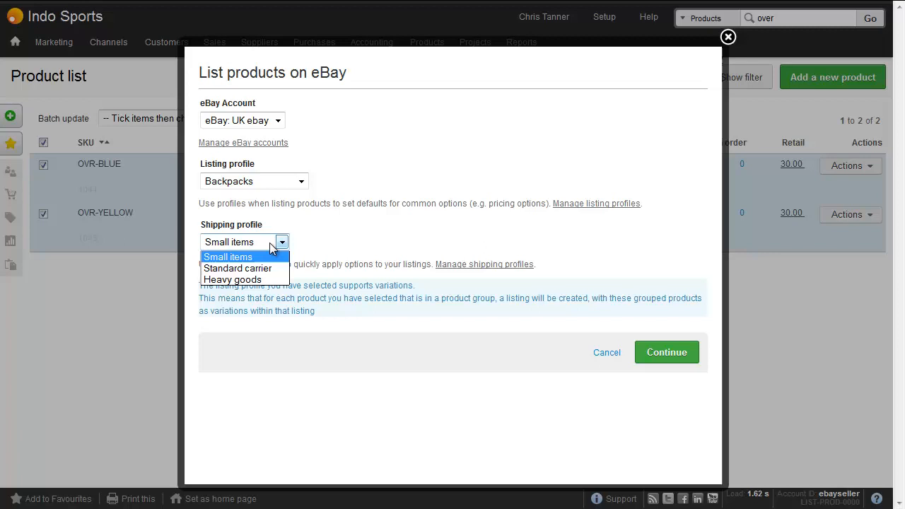
click(232, 280)
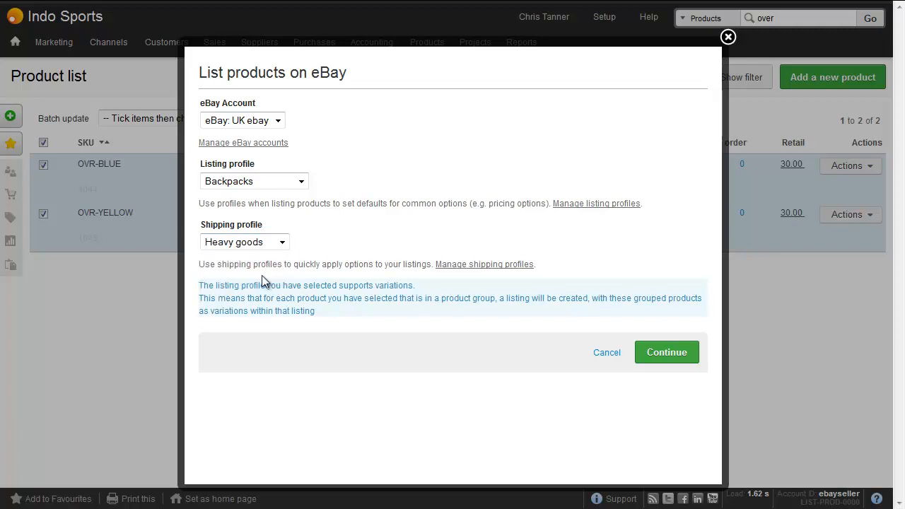
click(664, 352)
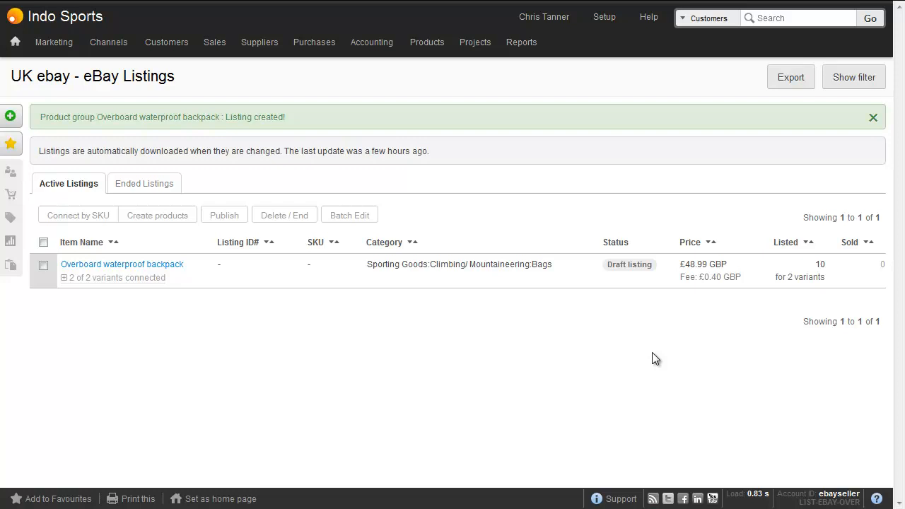
Open the new Overboard waterproof backpack draft listing from the eBay listings page
click(42, 266)
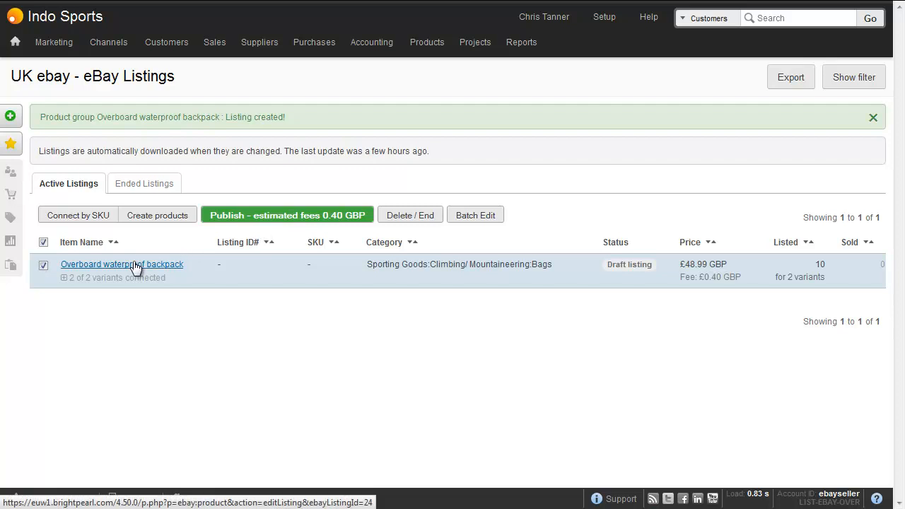
click(122, 265)
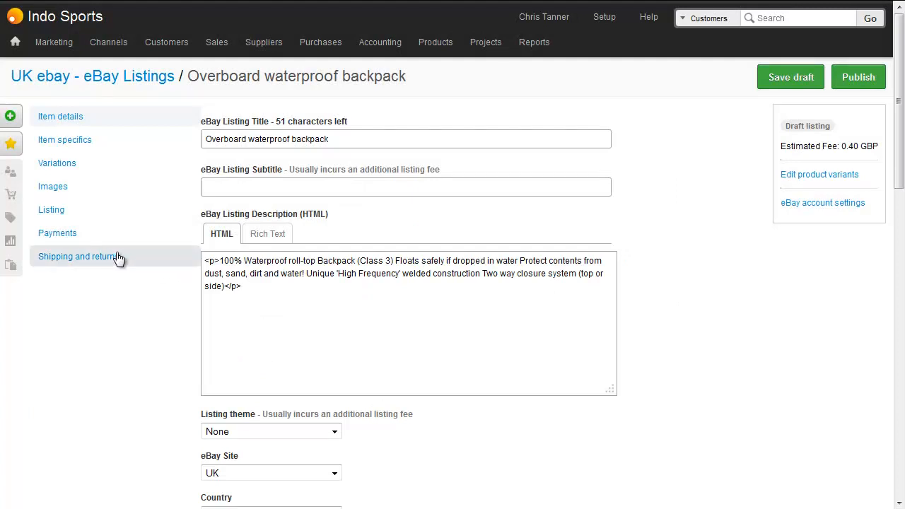
Show the listing's Shipping and returns section with courier 10, extra item 5, international 25
click(79, 256)
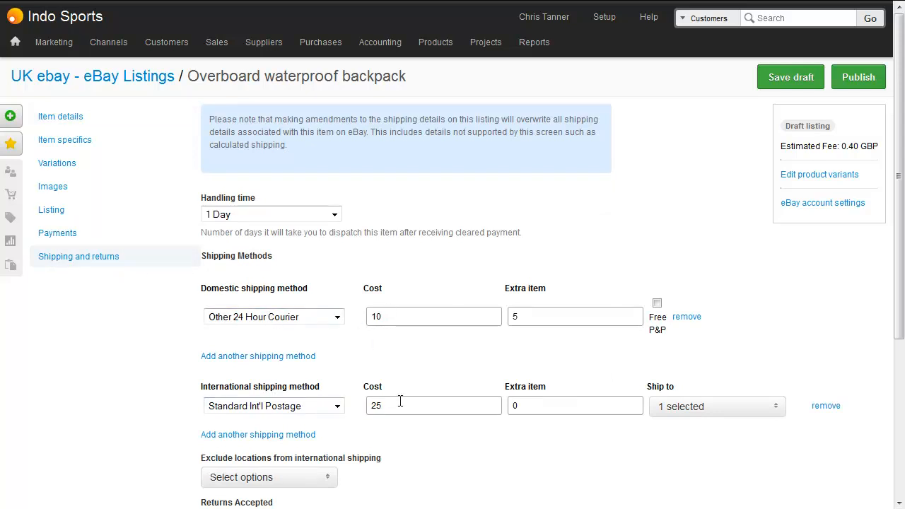
mouse_move(404, 431)
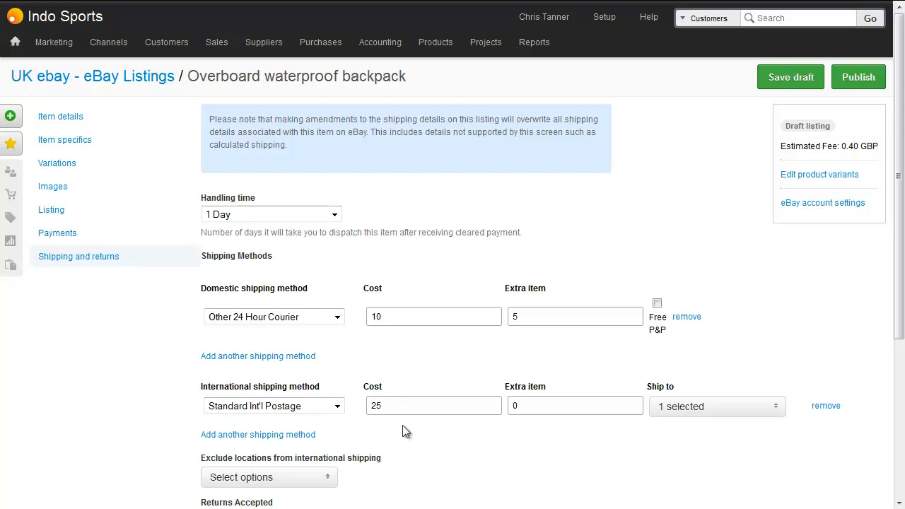
mouse_move(398, 441)
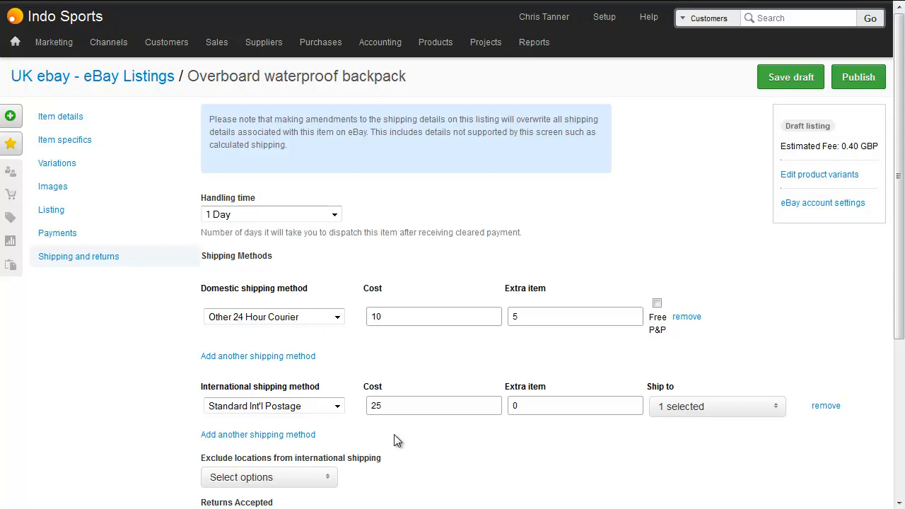
mouse_move(453, 382)
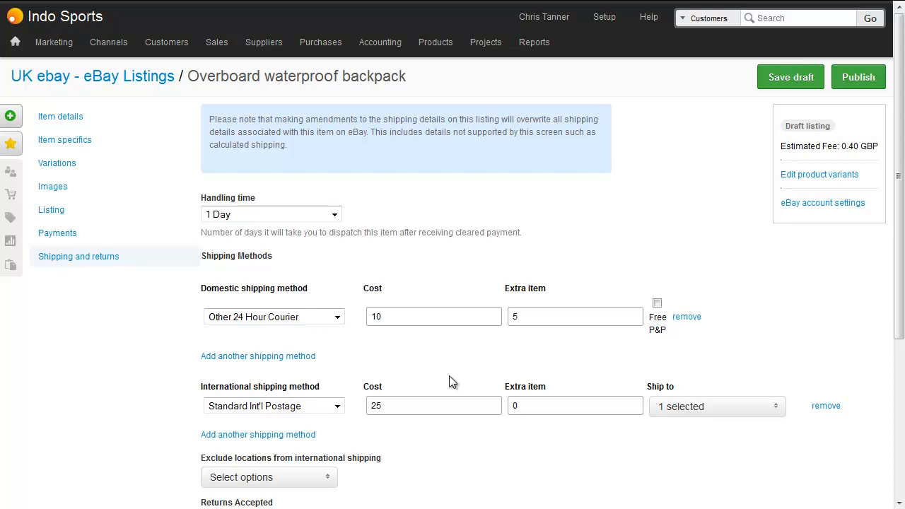